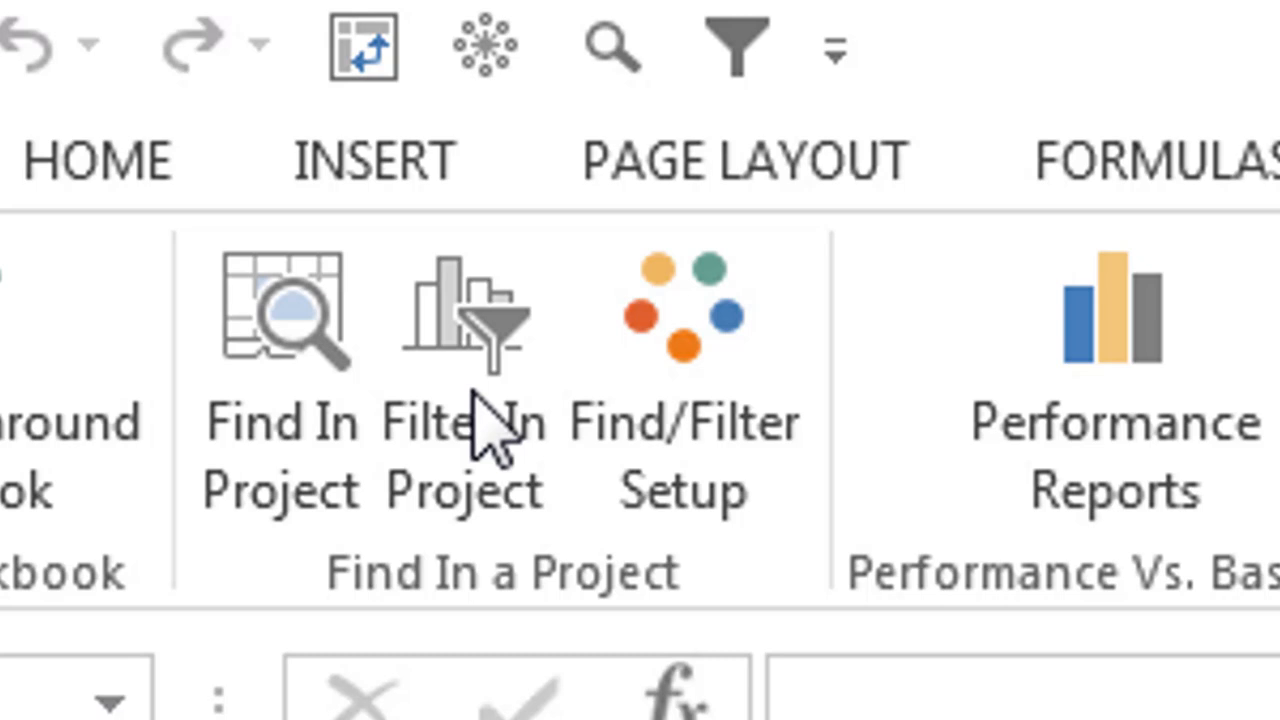
{"action": "mouse_move", "coordinate": [775, 580]}
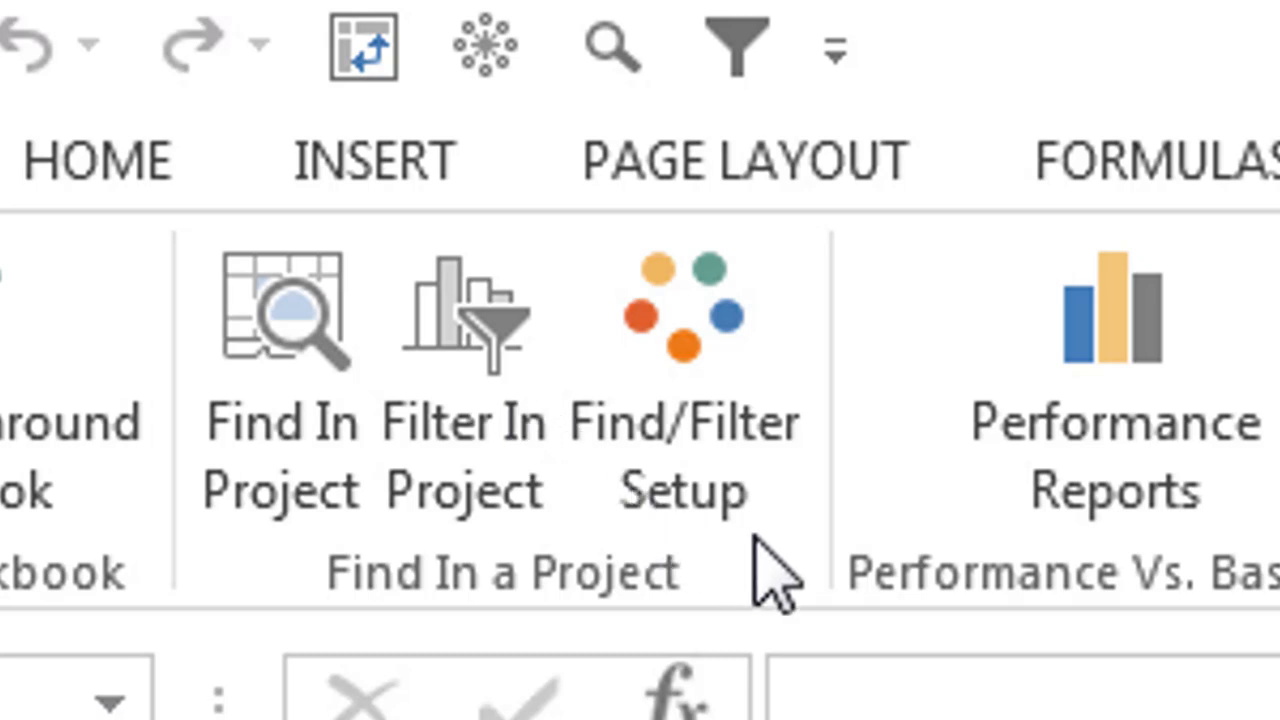